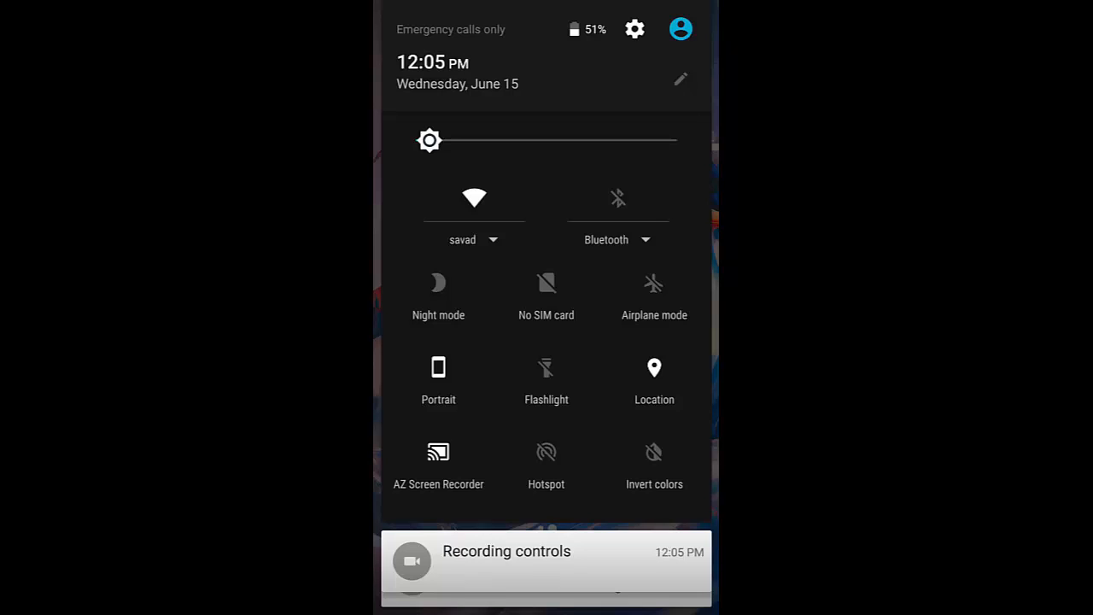
# Navigate from quick settings to Storage & USB Internal storage and reveal its OTG overflow option
pyautogui.click(635, 28)
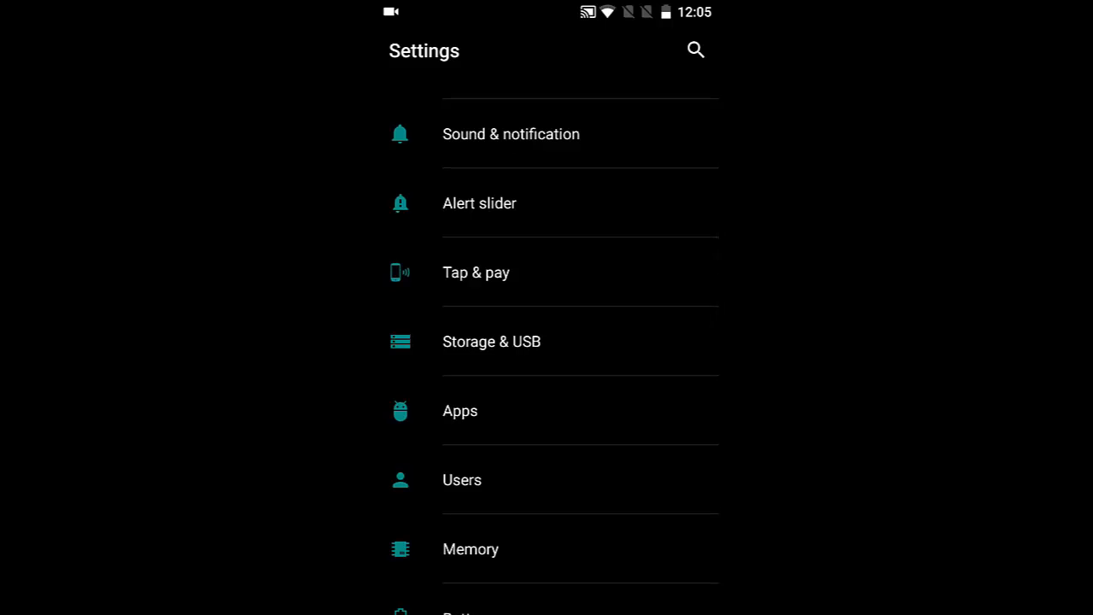
pyautogui.click(491, 341)
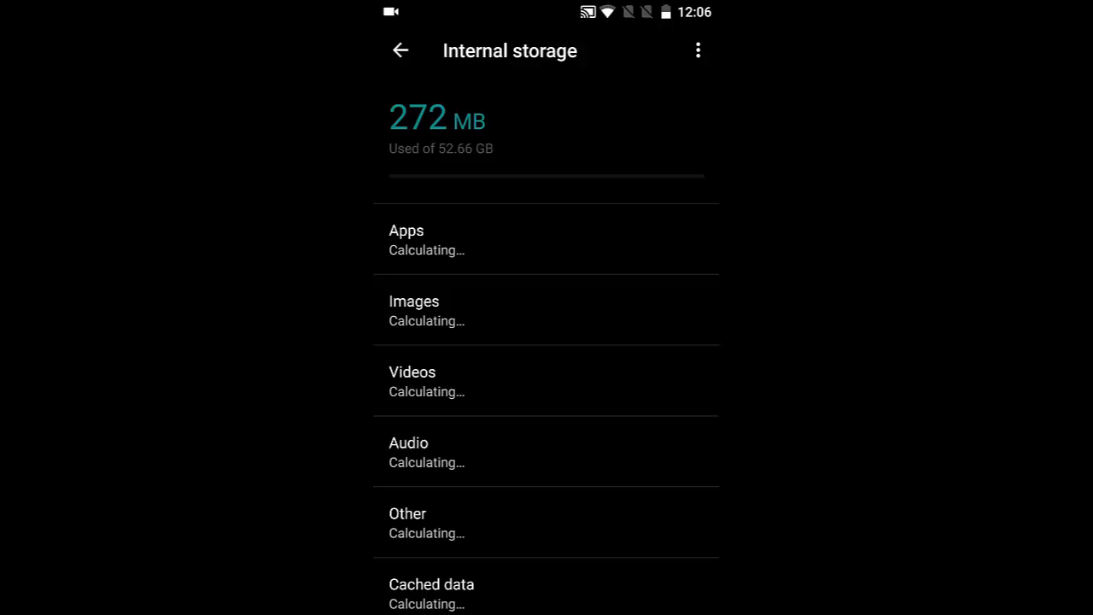
pyautogui.click(698, 50)
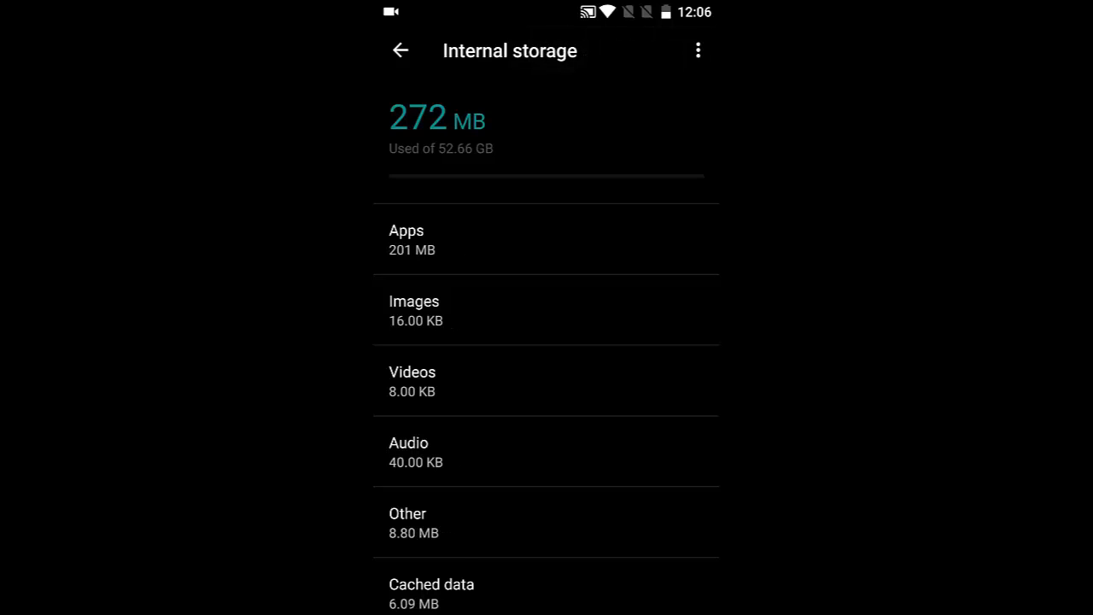
pyautogui.click(698, 50)
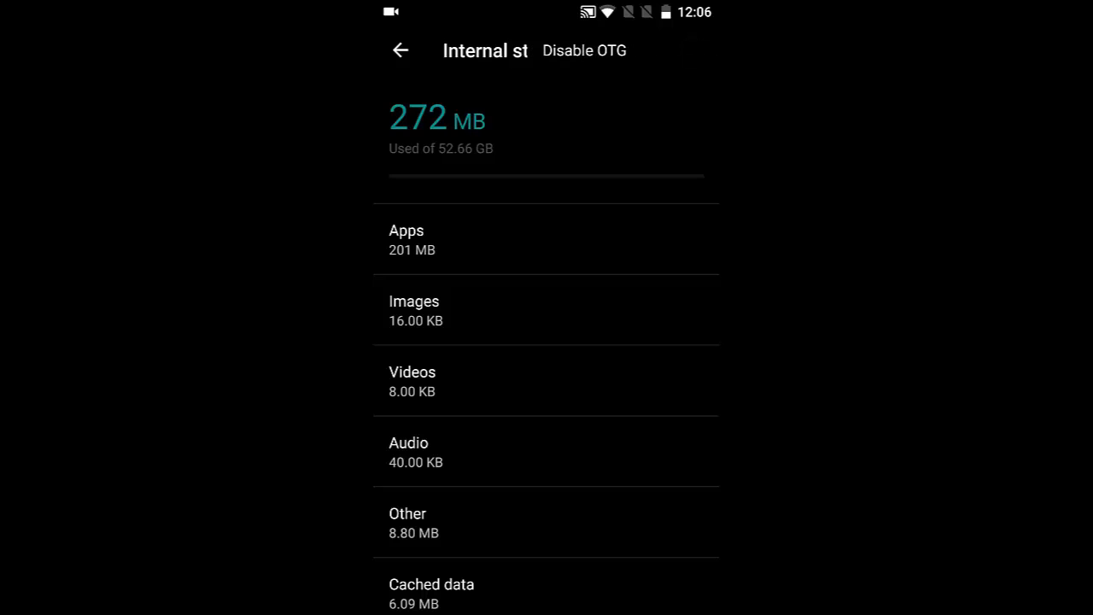